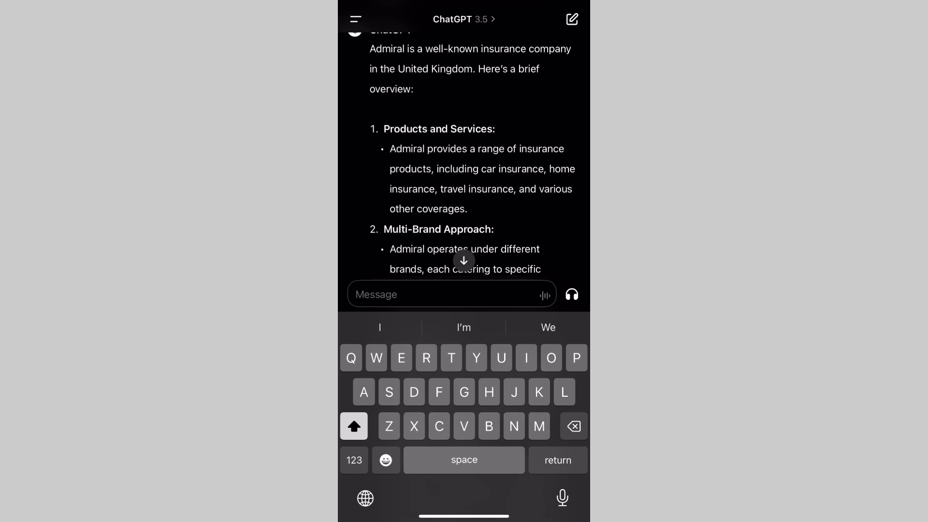
# Step: Scroll the Admiral reply past the introduction to the Multi-Brand Approach list
pyautogui.click(451, 295)
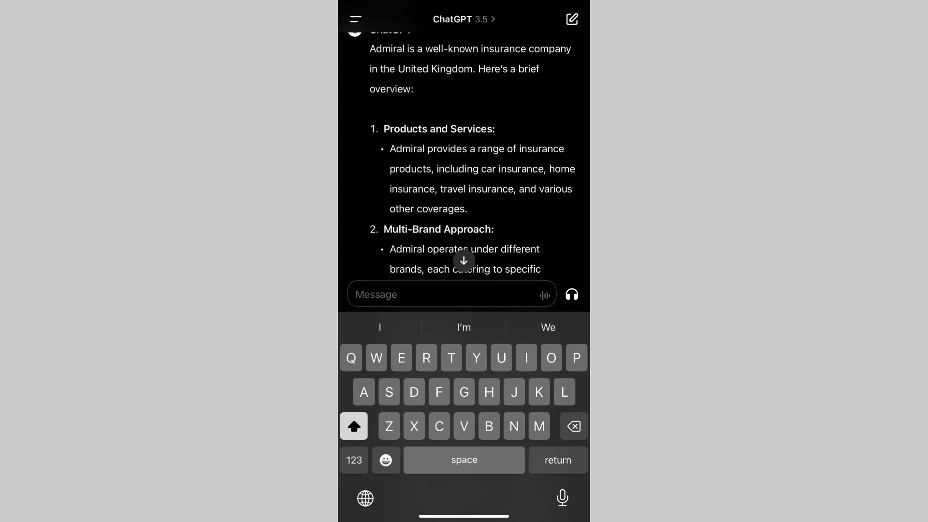
pyautogui.scroll(-3)
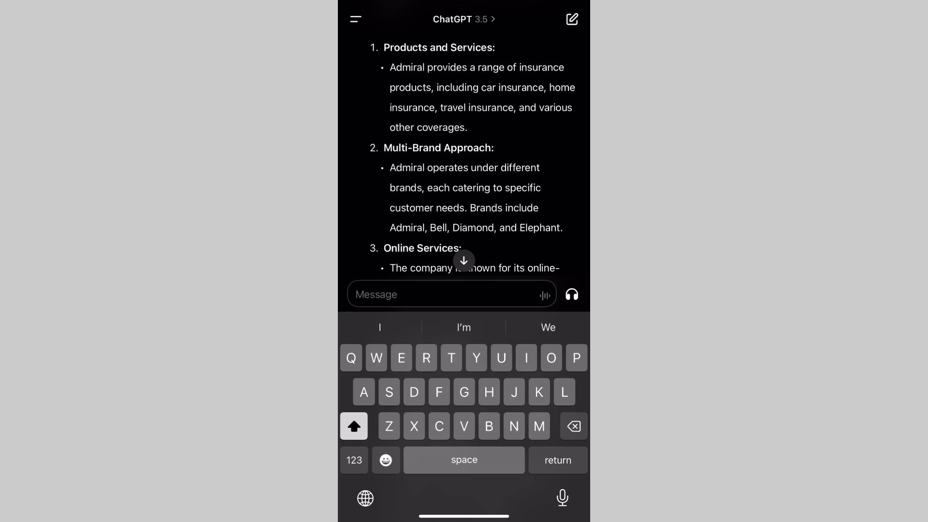
# Step: Scroll through Online Services to the Innovative Features point on MultiCar insurance
pyautogui.scroll(-3)
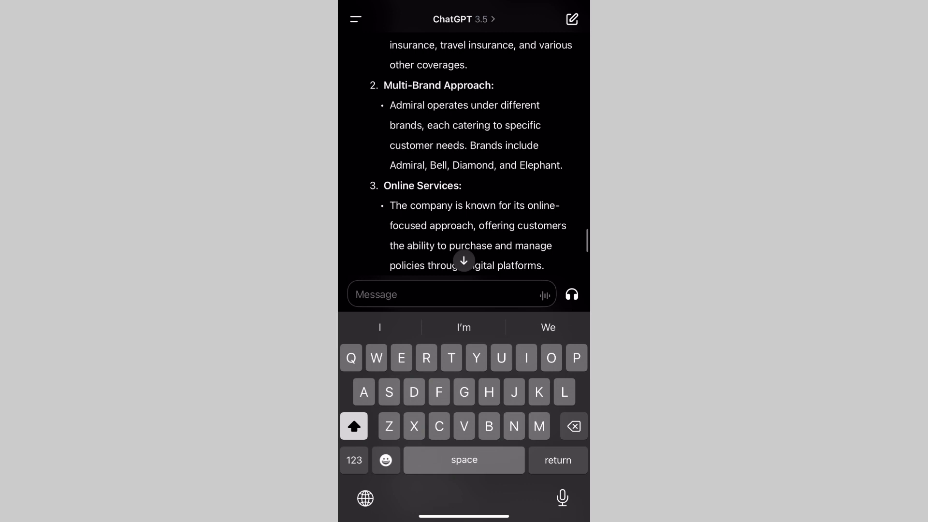
pyautogui.click(452, 294)
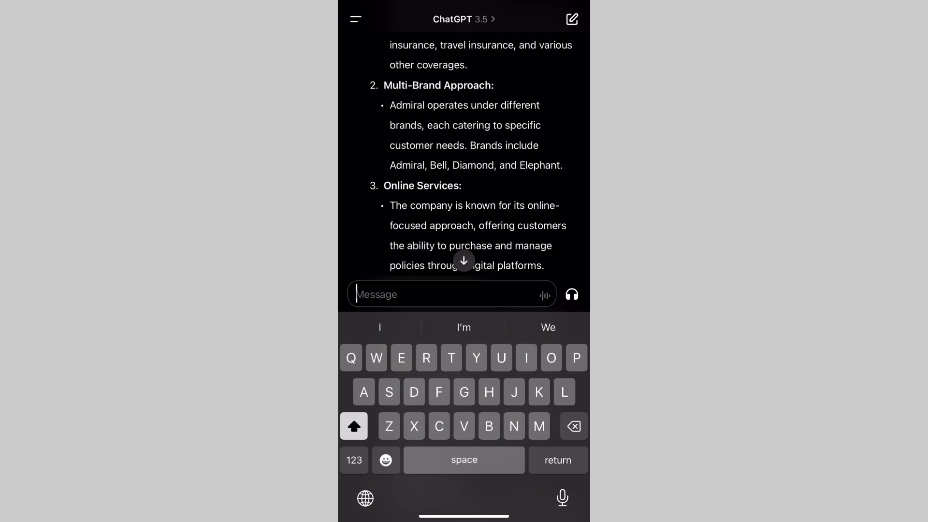
pyautogui.scroll(-3)
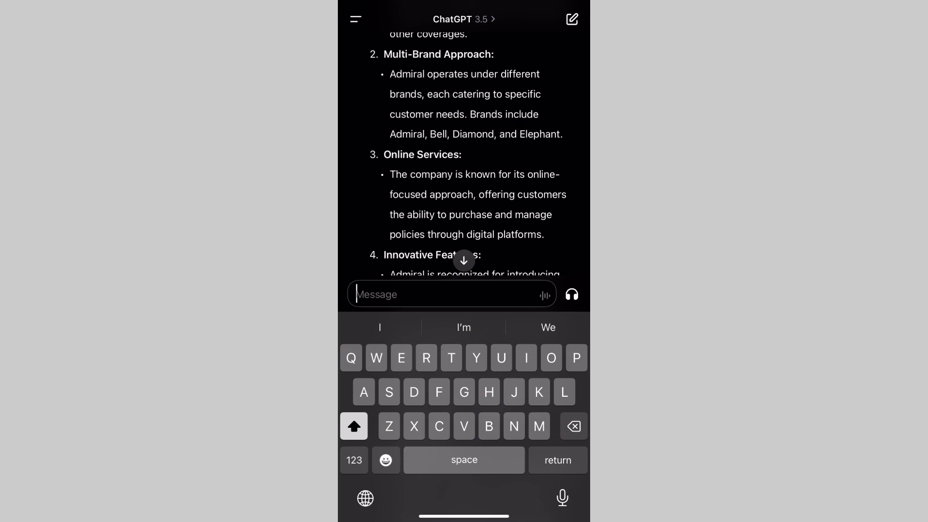
pyautogui.scroll(-3)
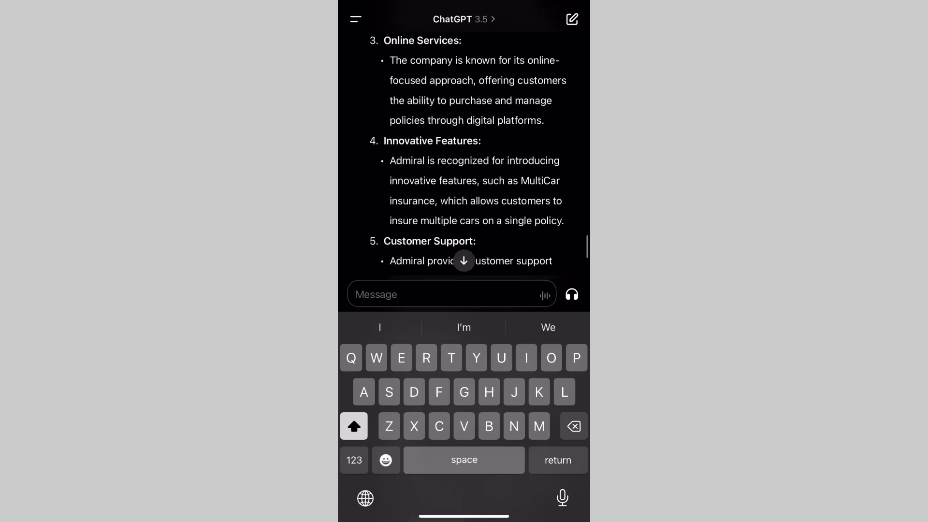
# Step: Dismiss Control Center and return to the chat at the Customer Support point
pyautogui.click(452, 295)
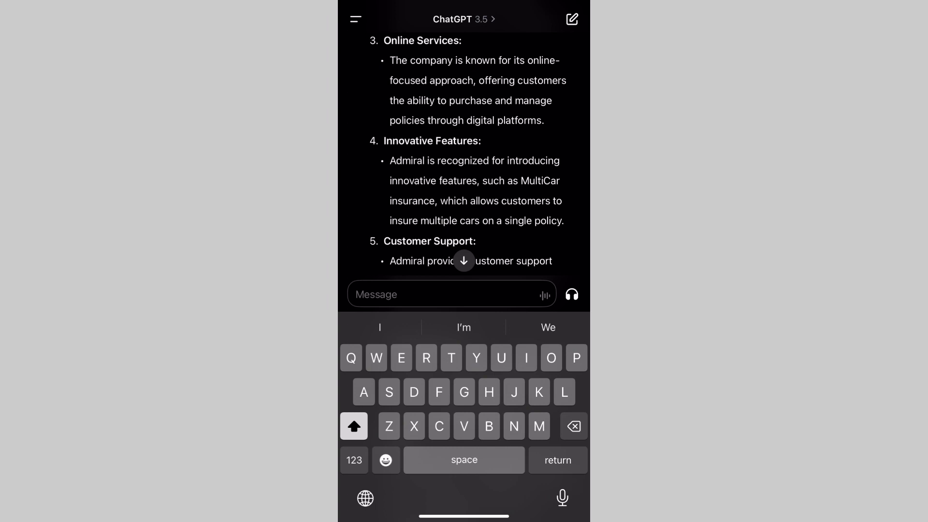
pyautogui.click(451, 294)
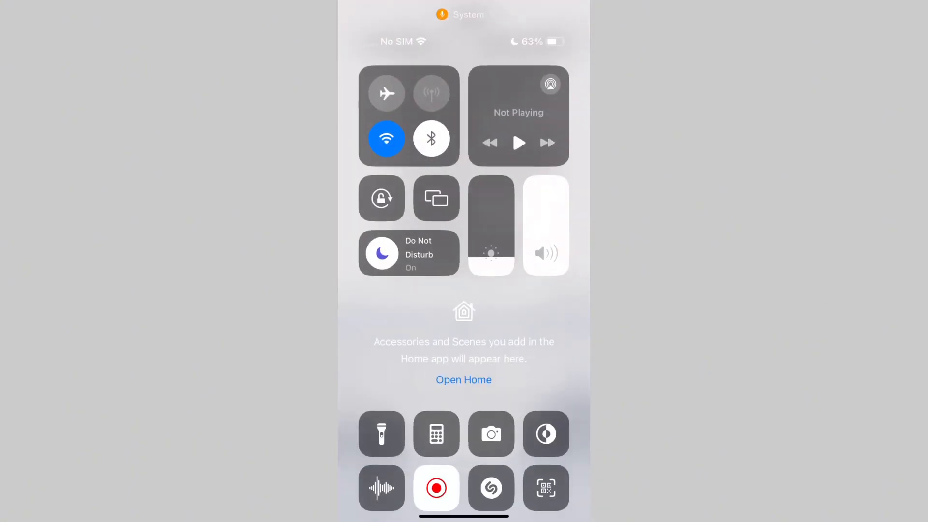
pyautogui.click(545, 434)
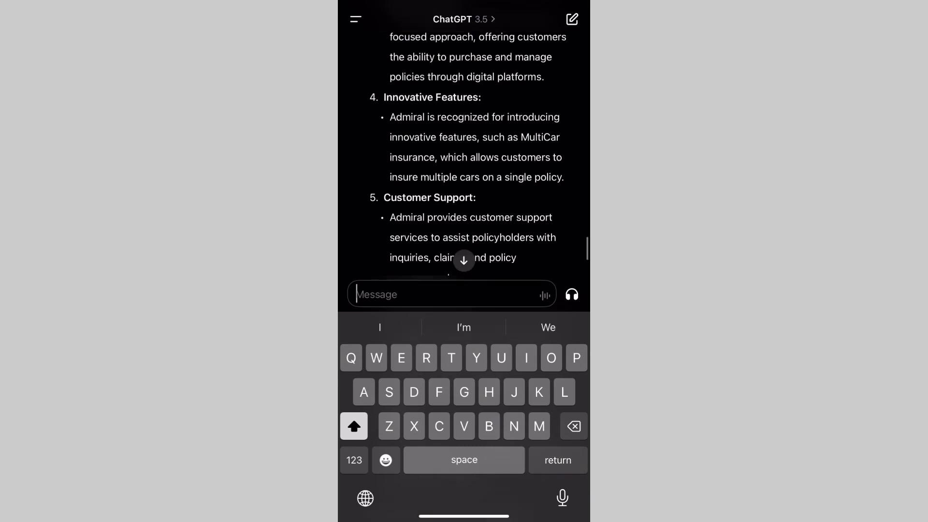
# Step: Scroll through Financial Services and History to the closing advice to visit Admiral's website
pyautogui.scroll(-3)
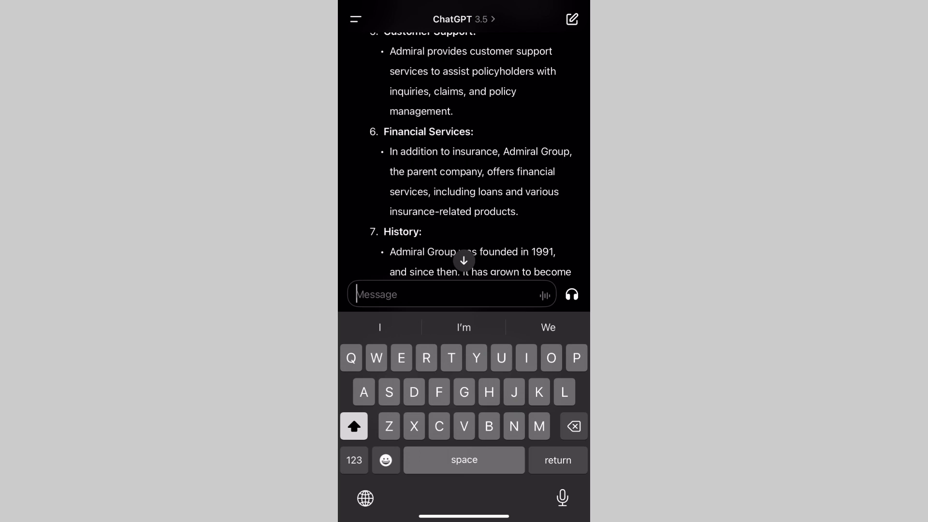
pyautogui.scroll(-3)
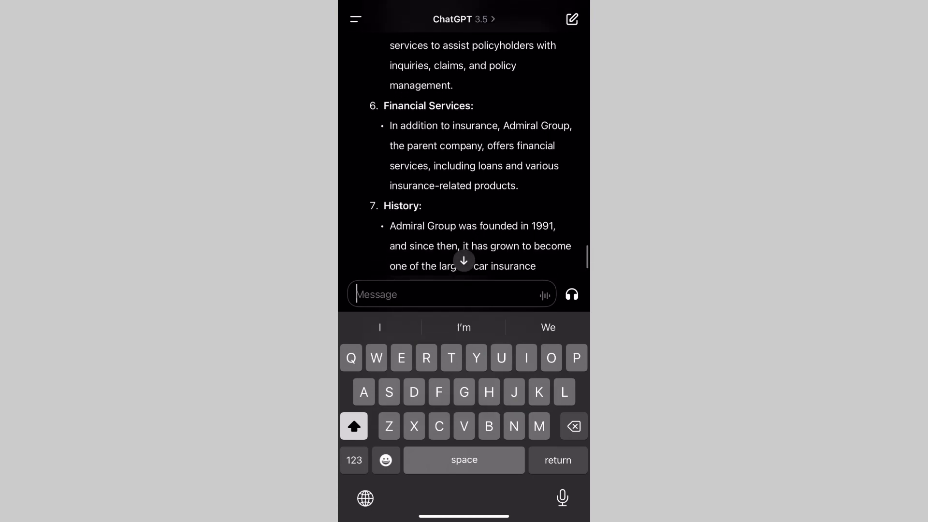
pyautogui.scroll(-3)
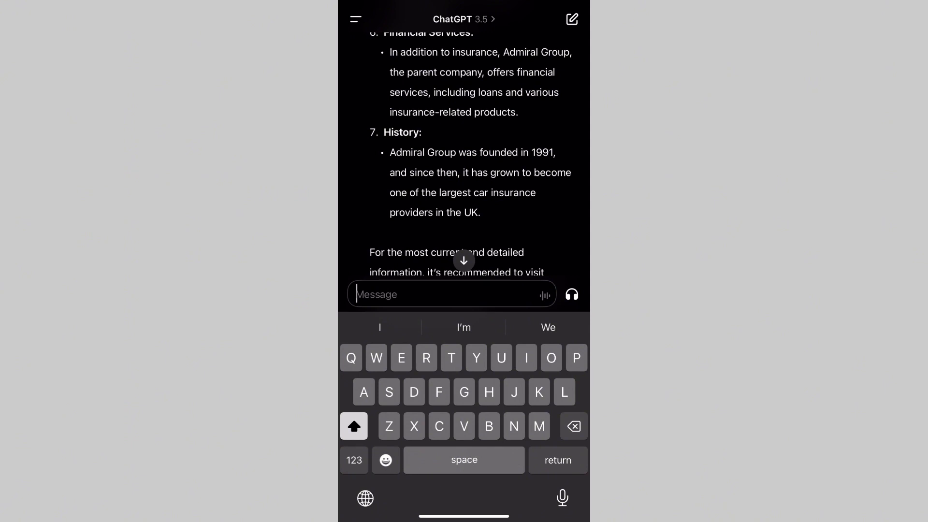
pyautogui.scroll(-3)
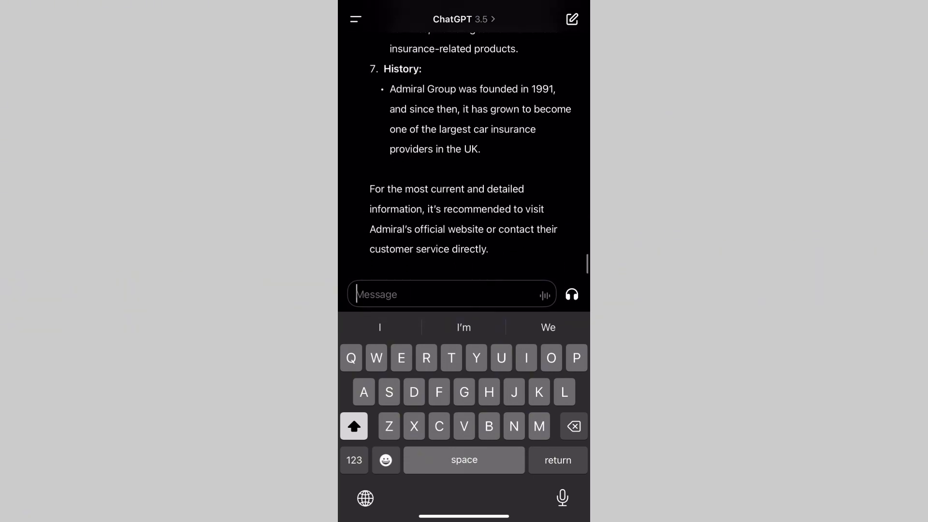